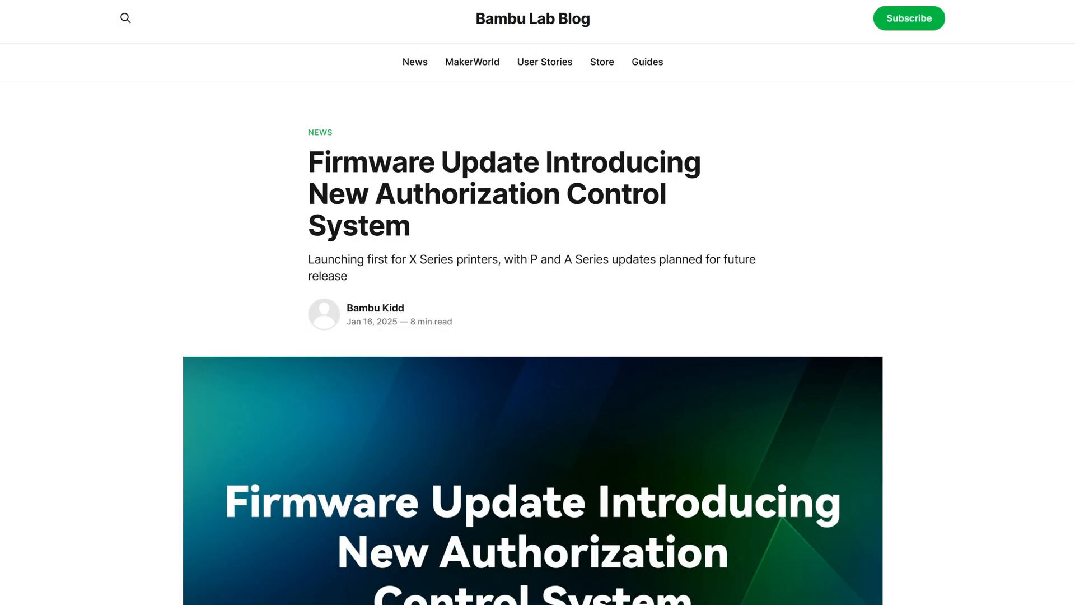
{"action": "scroll", "scroll_direction": "down", "scroll_amount": 3}
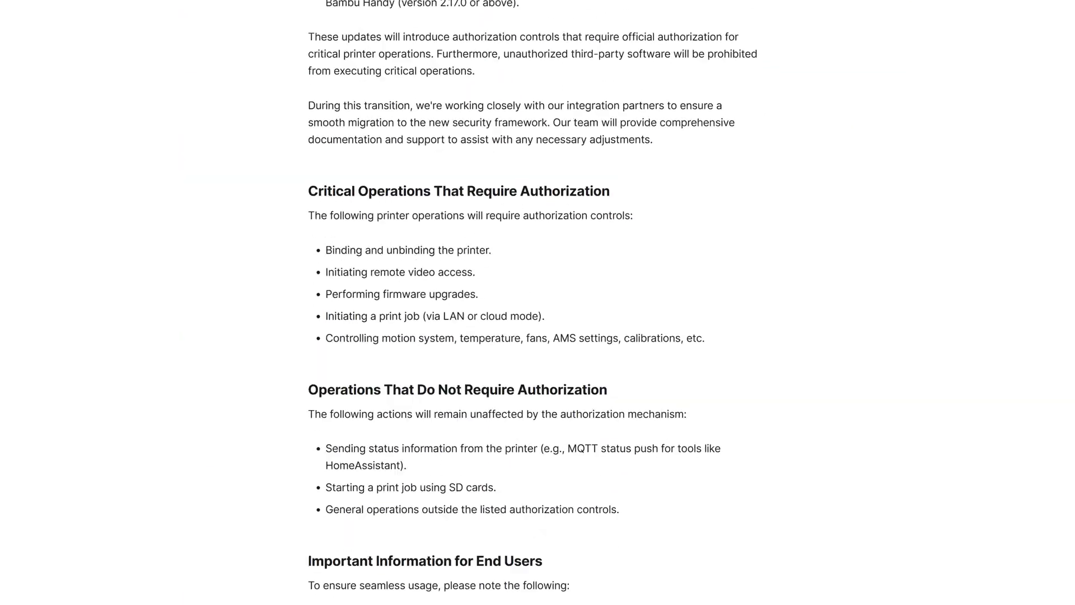
{"action": "scroll", "scroll_direction": "down", "scroll_amount": 3}
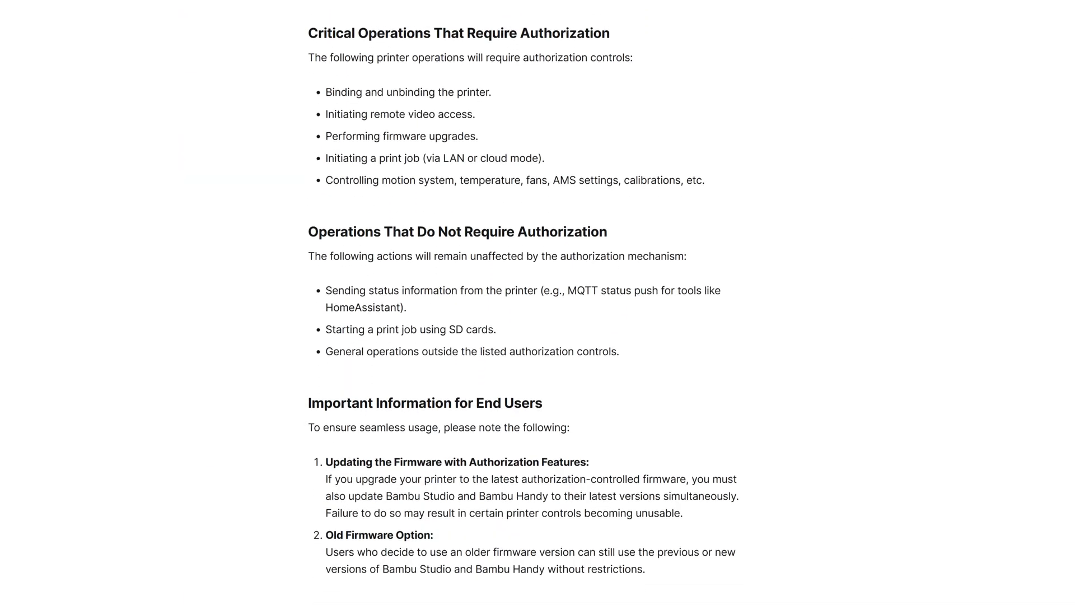